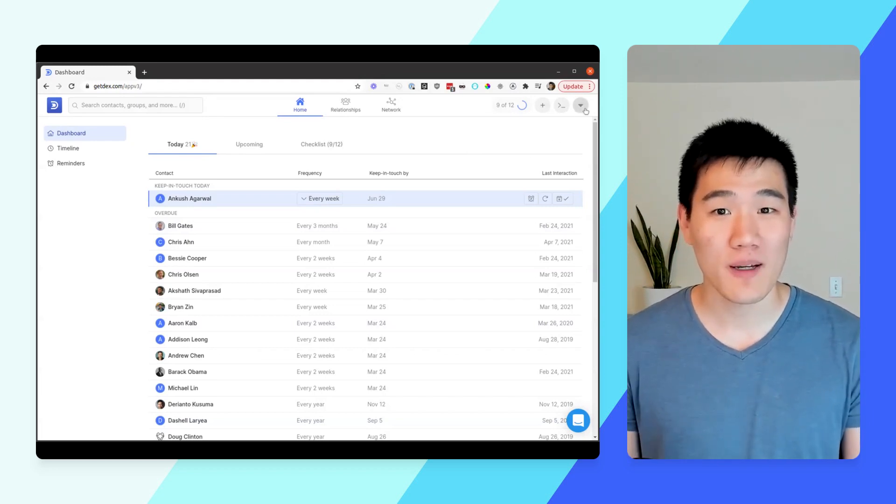
# - Connect a Google Contacts account from Sync & Integrations and continue with contact sync
pyautogui.click(581, 105)
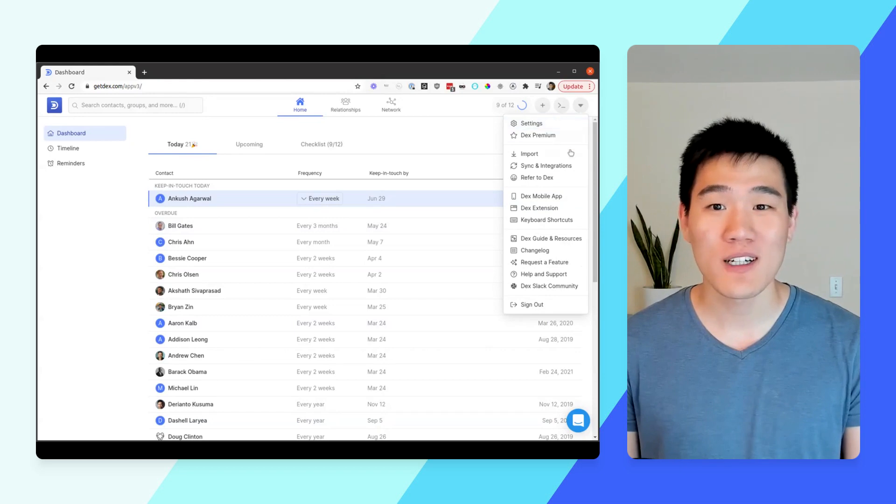
pyautogui.moveTo(546, 166)
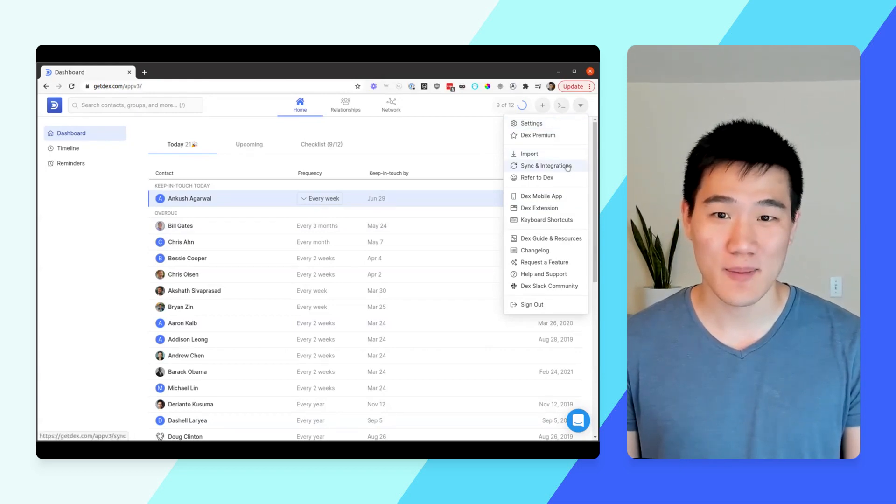
pyautogui.click(546, 166)
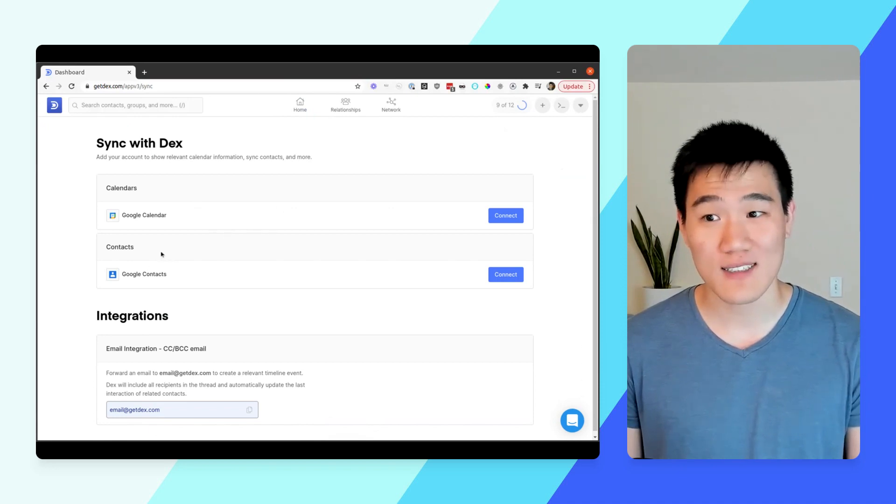
pyautogui.click(505, 275)
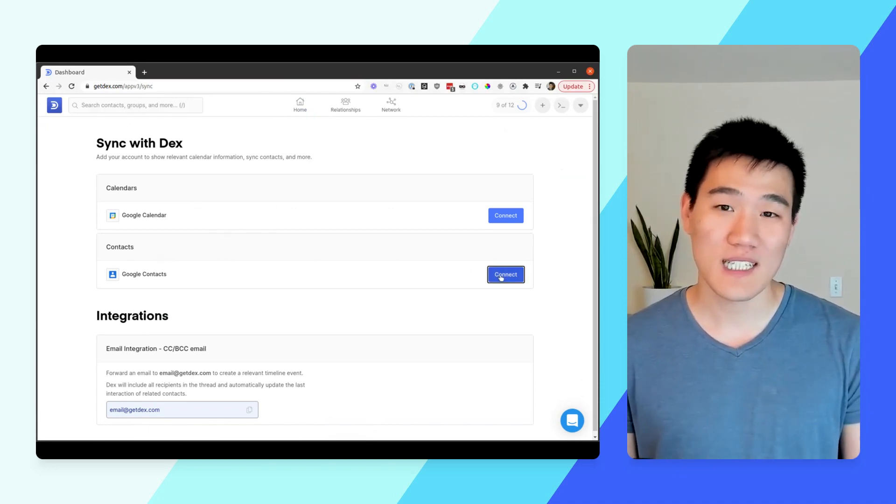
pyautogui.click(505, 275)
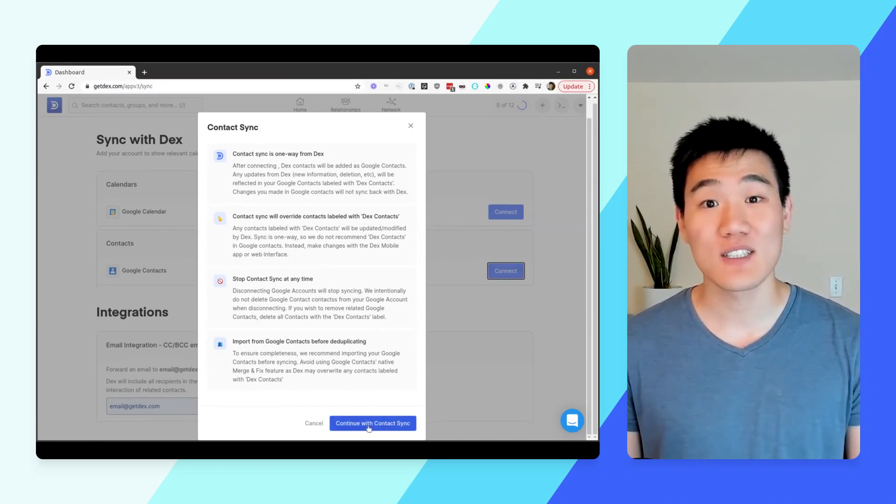
pyautogui.click(372, 424)
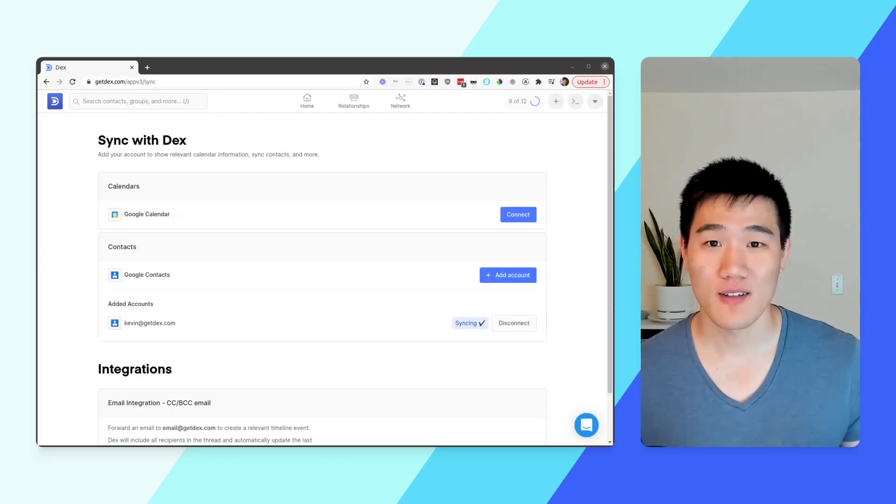